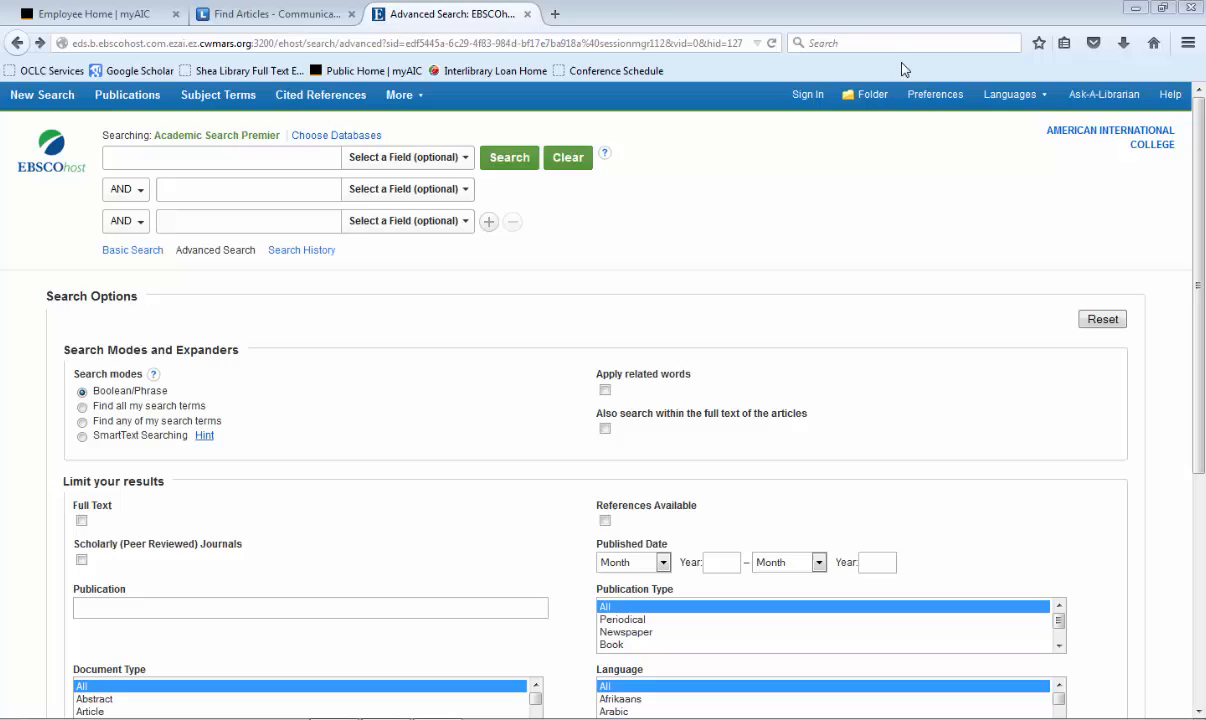
Step: Search Academic Search Premier for TATTOO in the first box, returning 4,658 results
{"action": "type", "text": "T"}
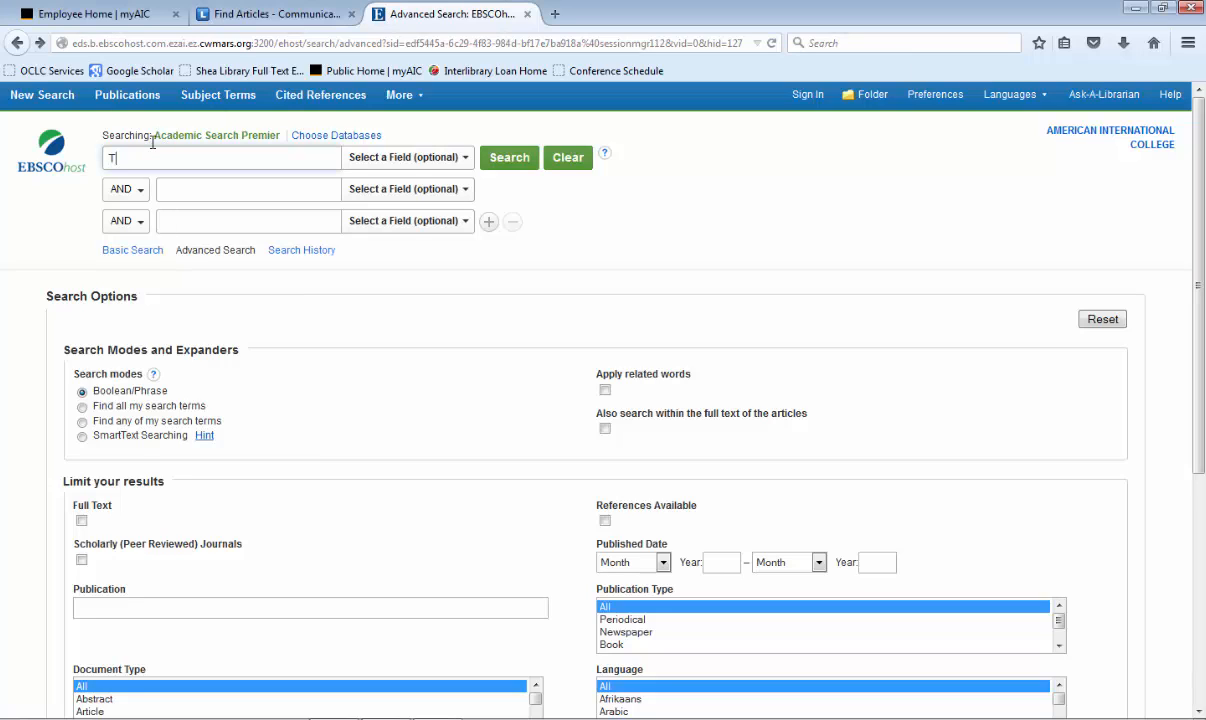
{"action": "type", "text": "ATT"}
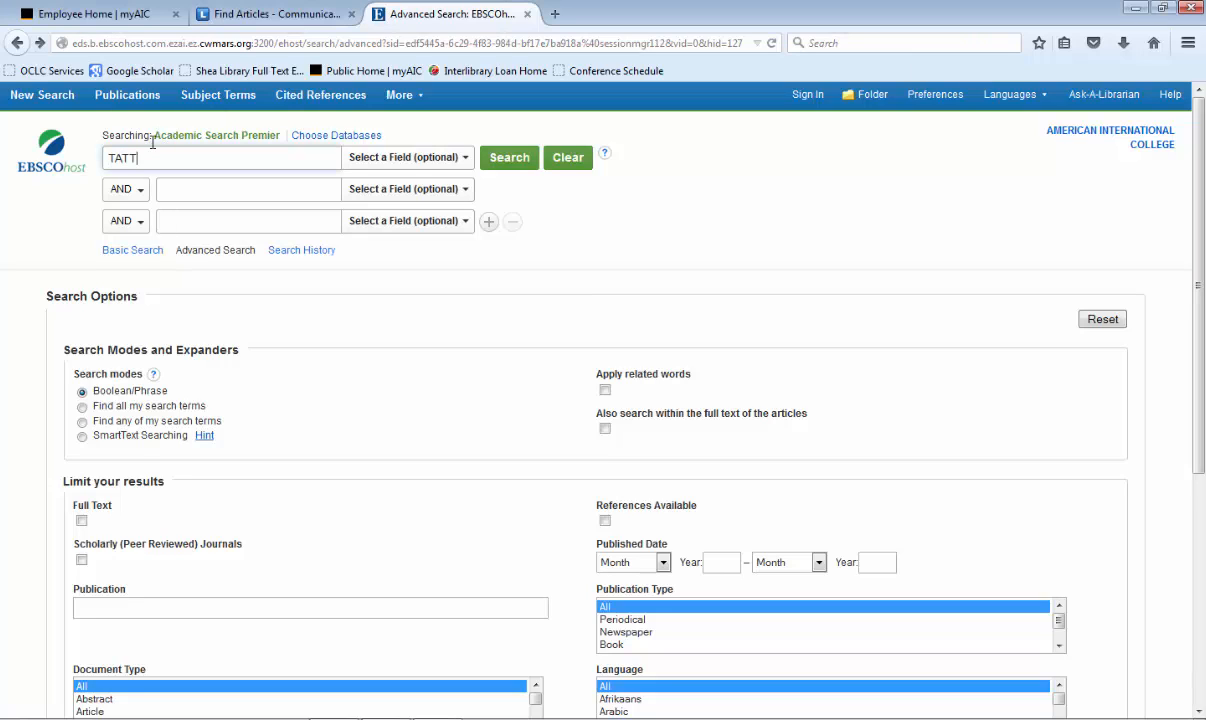
{"action": "type", "text": "OO"}
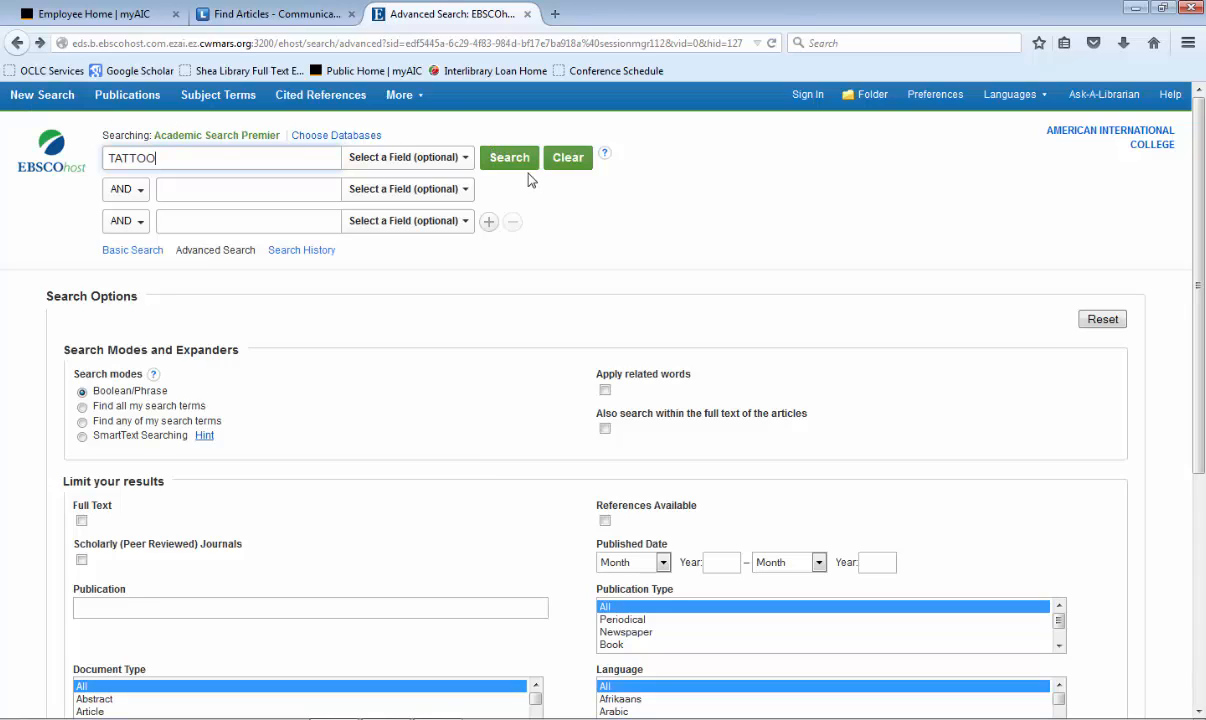
{"action": "left_click", "coordinate": [508, 156]}
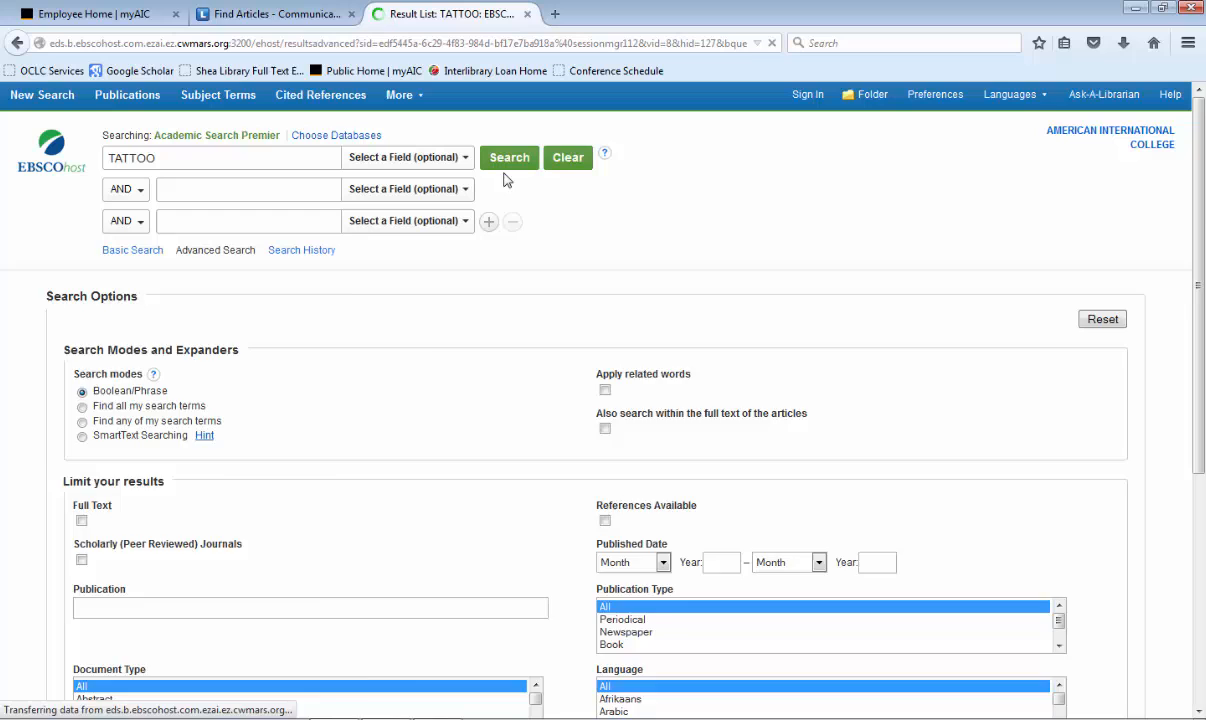
{"action": "left_click", "coordinate": [508, 156]}
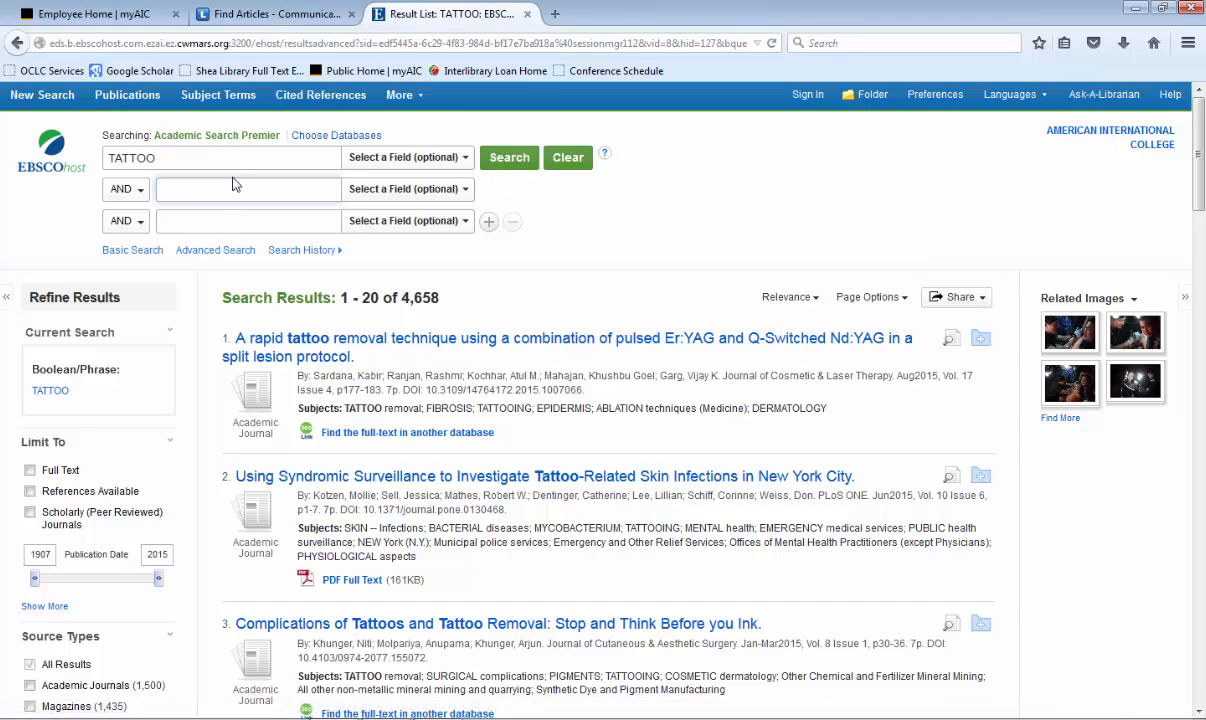
Step: Add STEREOTYPE as an AND term, narrowing the results to 12
{"action": "type", "text": "STEREOTYPE"}
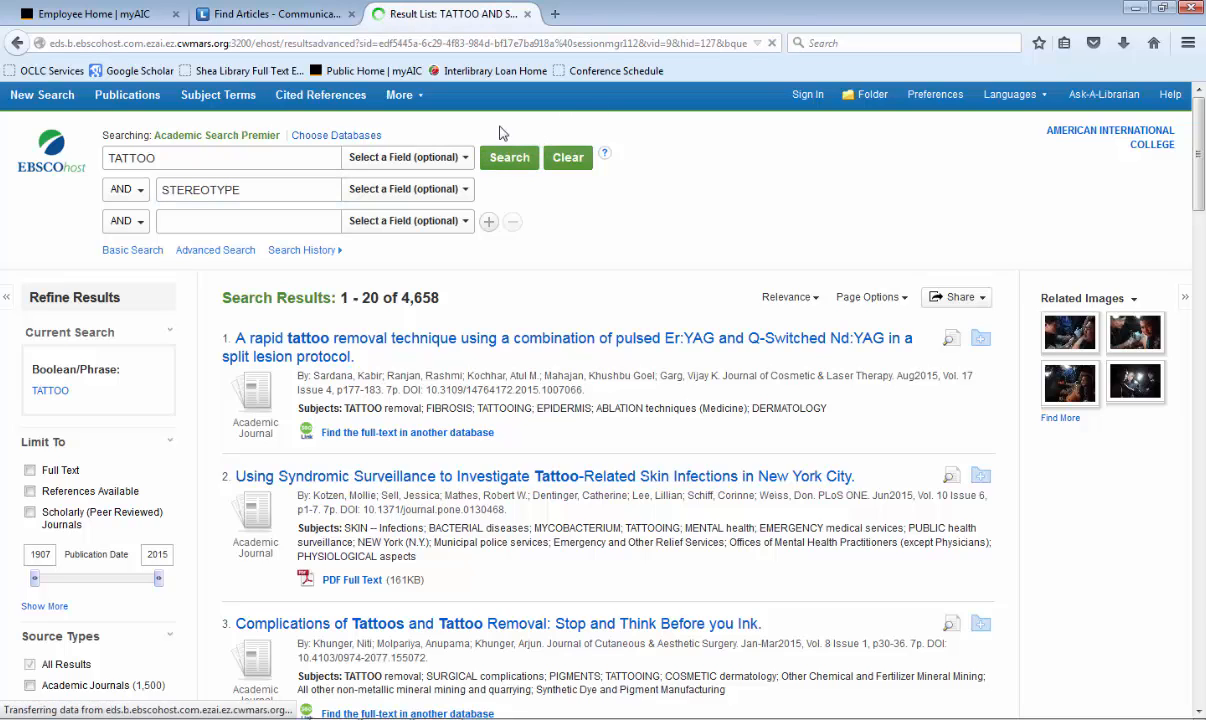
{"action": "left_click", "coordinate": [508, 156]}
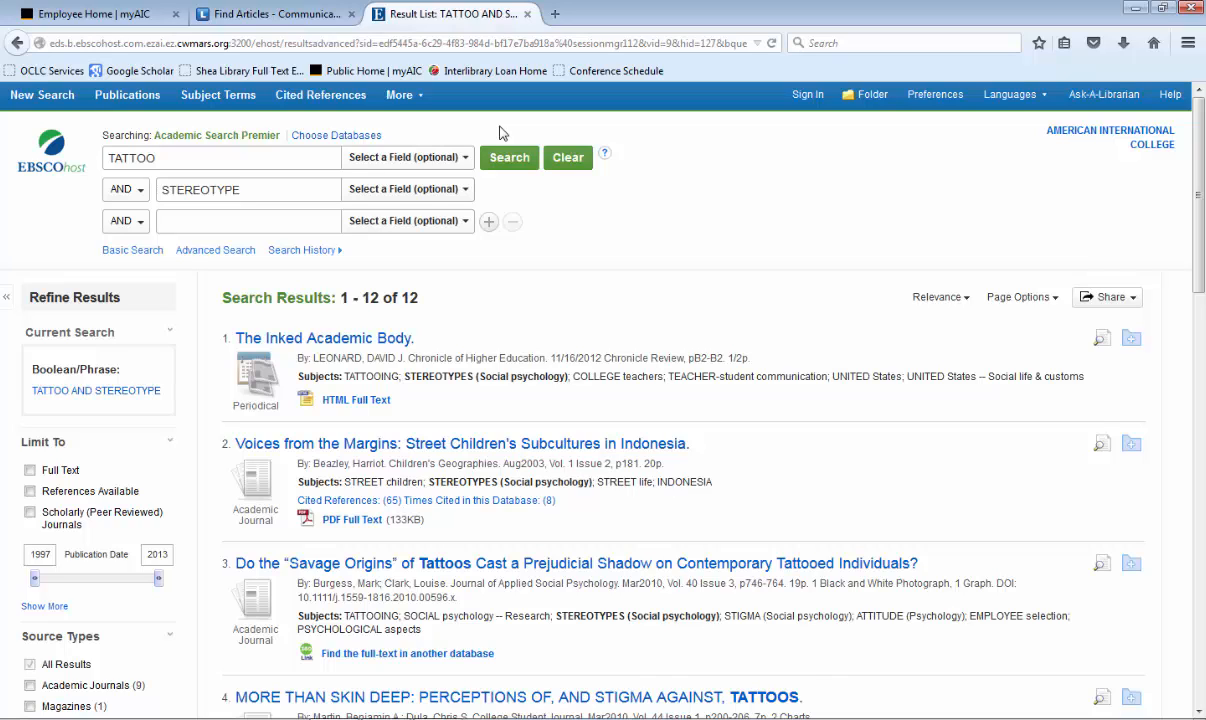
{"action": "mouse_move", "coordinate": [476, 112]}
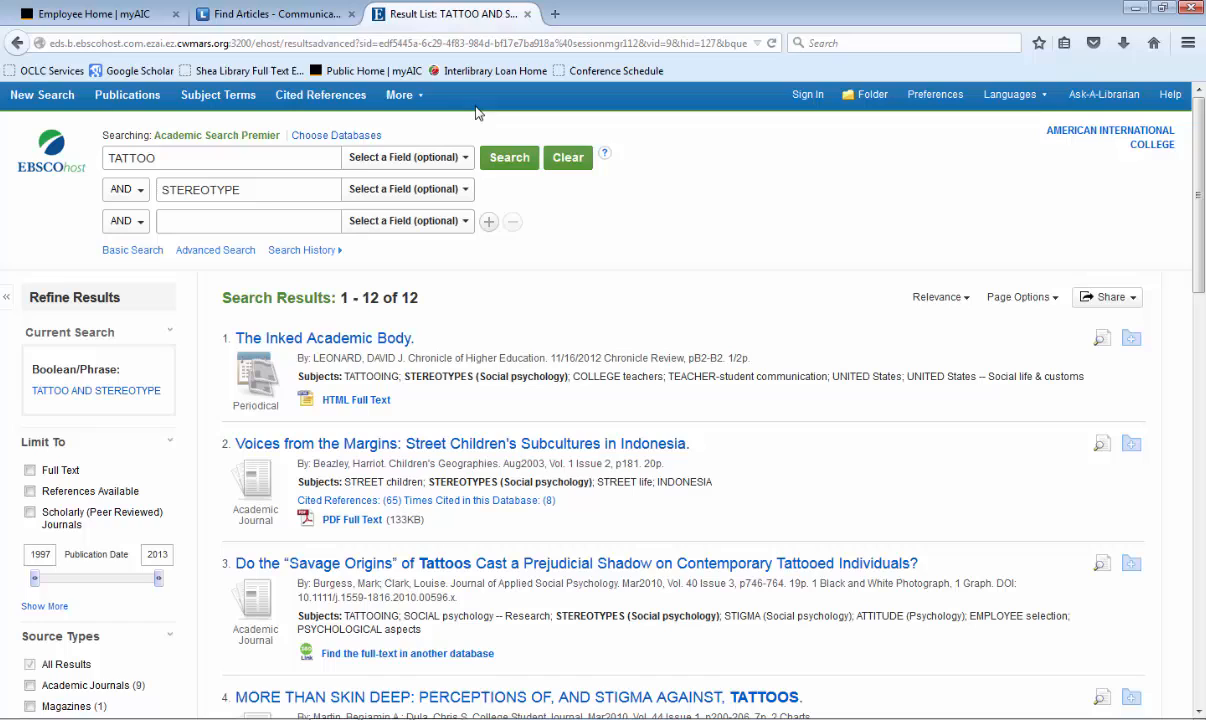
Step: Add a third row OR BODY ART, broadening the results to 1,895
{"action": "left_click", "coordinate": [124, 220]}
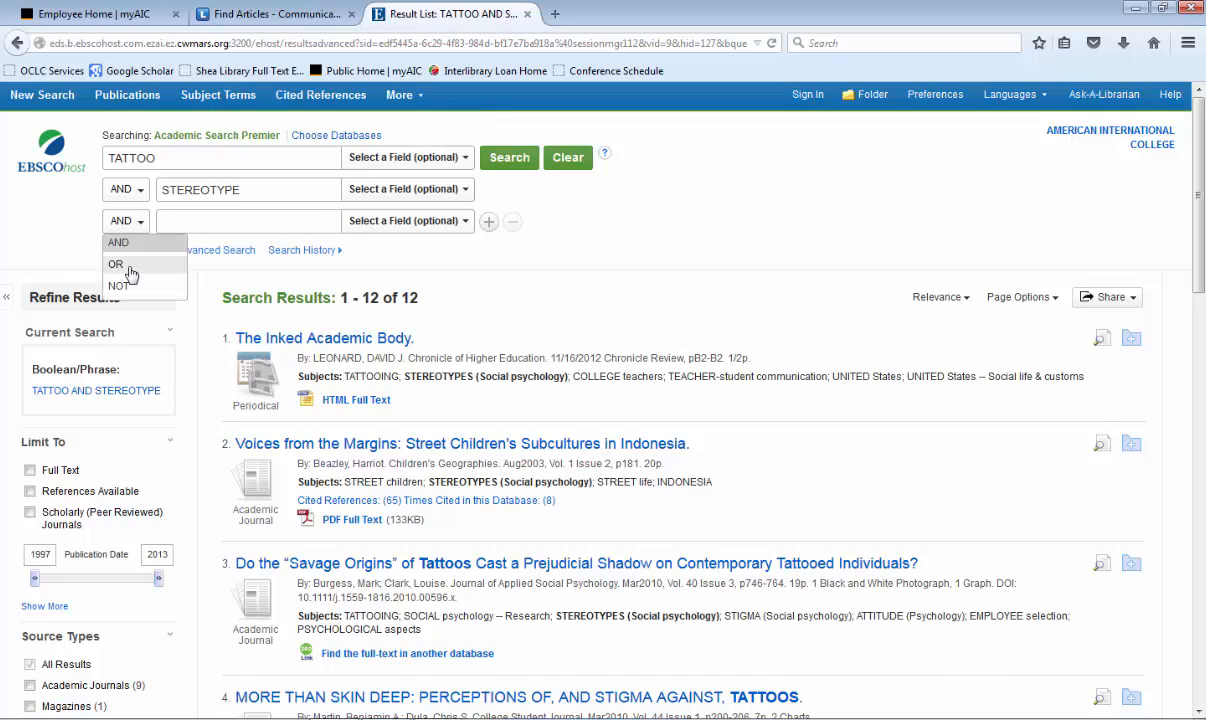
{"action": "left_click", "coordinate": [116, 264]}
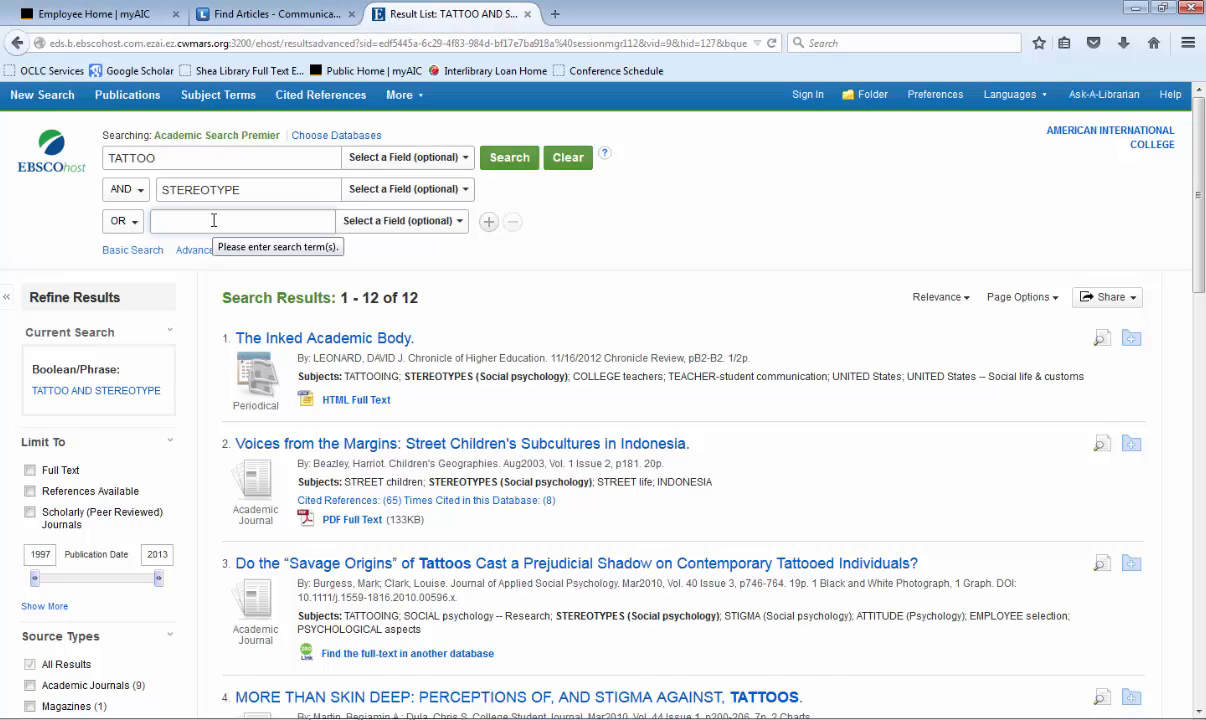
{"action": "type", "text": "BODY"}
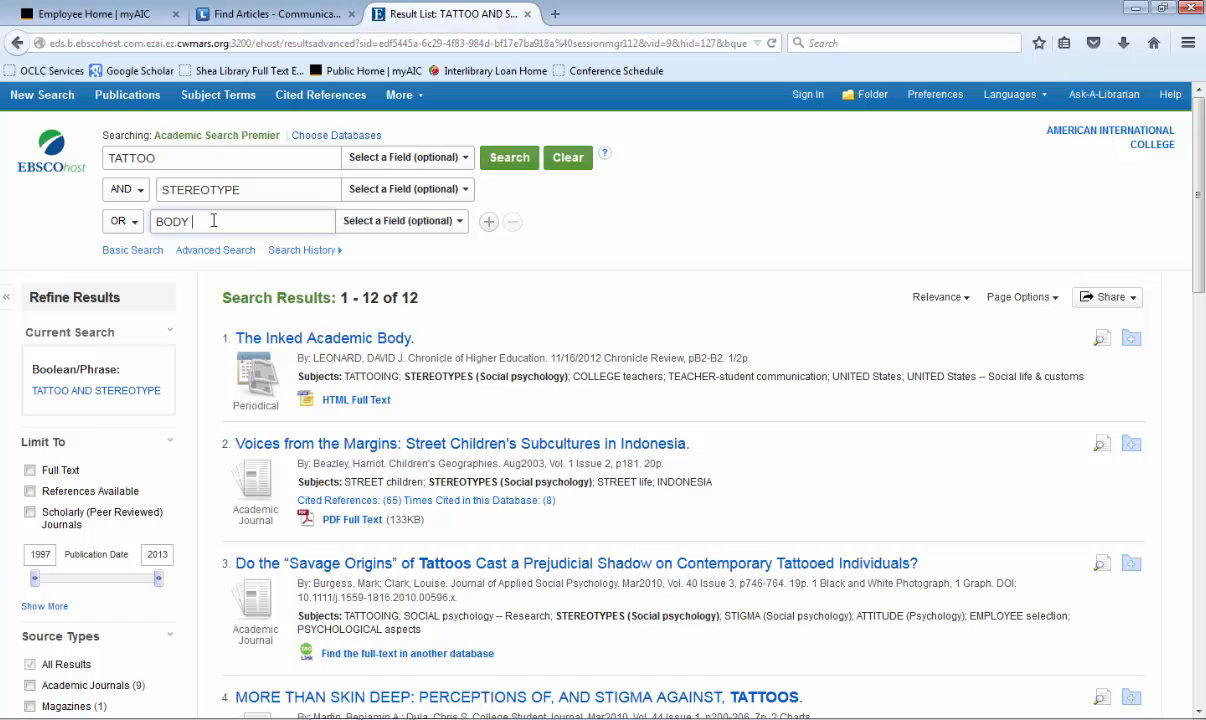
{"action": "type", "text": "ART"}
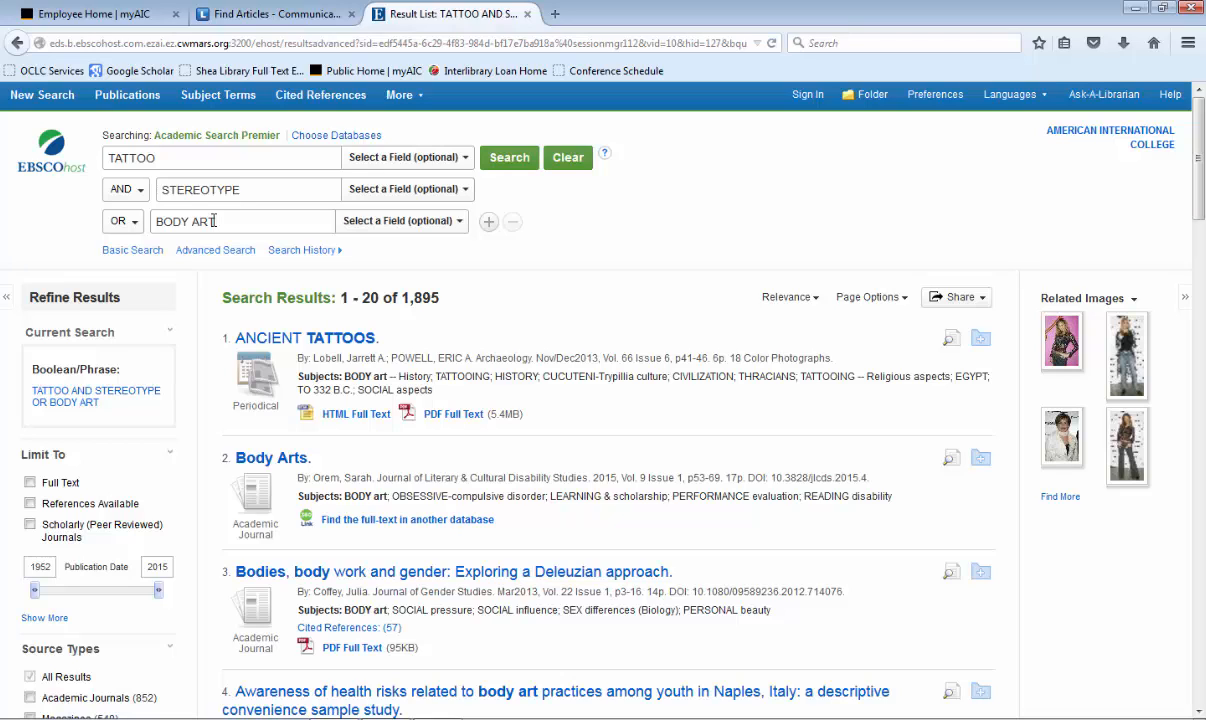
{"action": "left_click", "coordinate": [242, 220]}
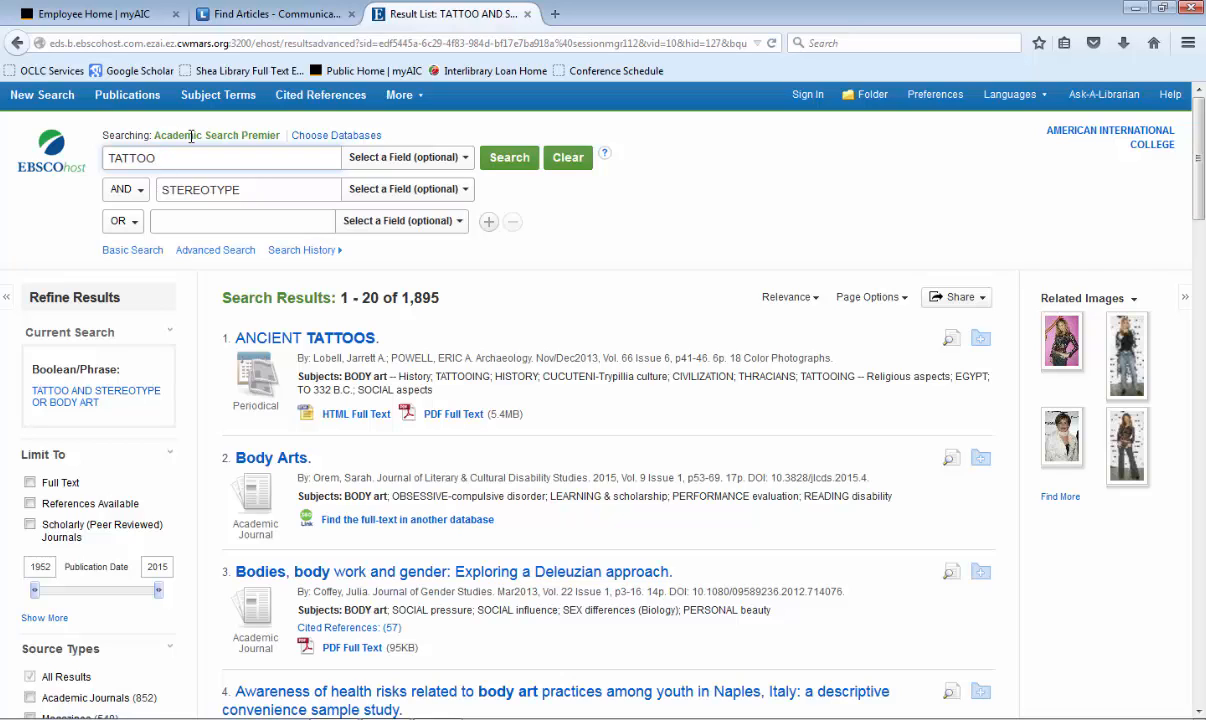
Step: Regroup as TATTOO OR BODY ART in the first box with STEREOTYPE, giving 15 results, and start truncating TATTOO*
{"action": "type", "text": "OR"}
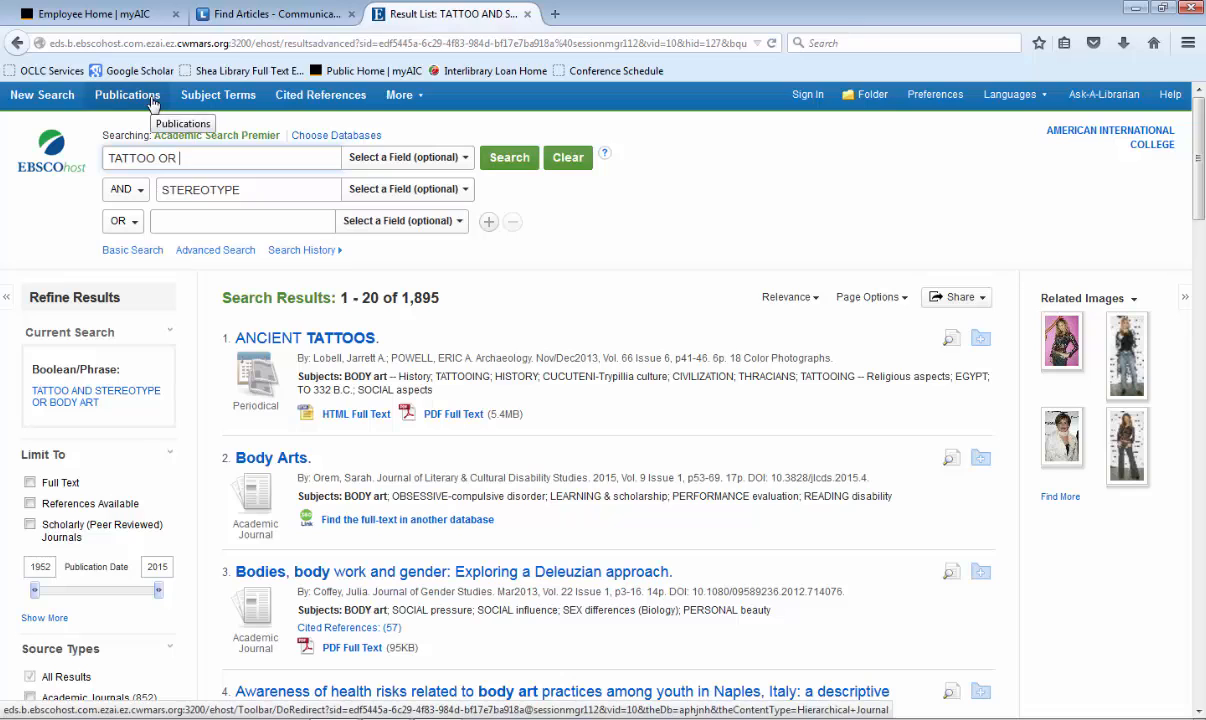
{"action": "type", "text": "BODY ART"}
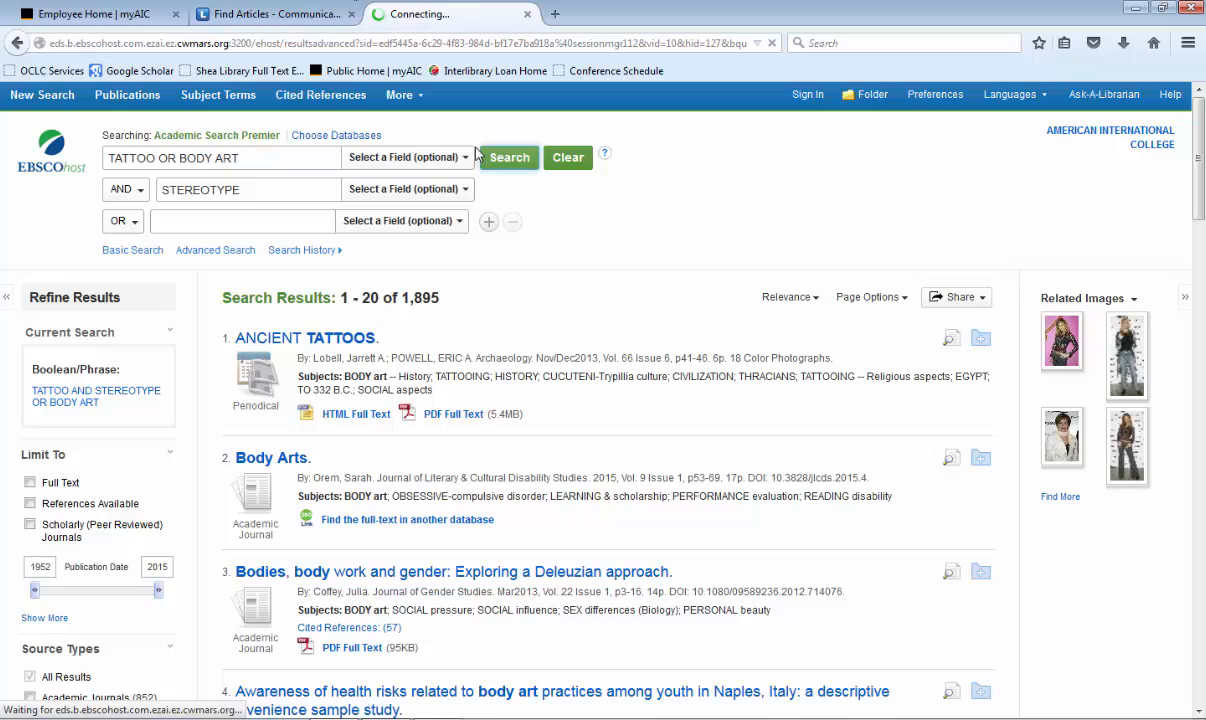
{"action": "left_click", "coordinate": [508, 156]}
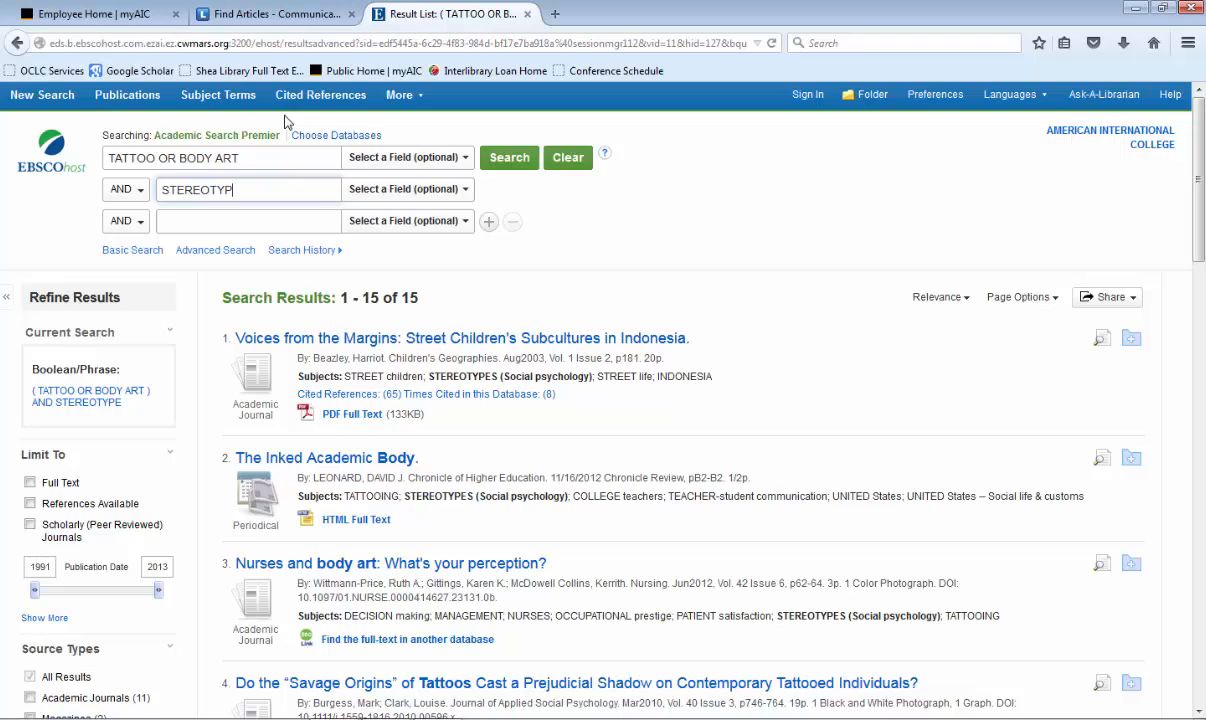
{"action": "type", "text": "*"}
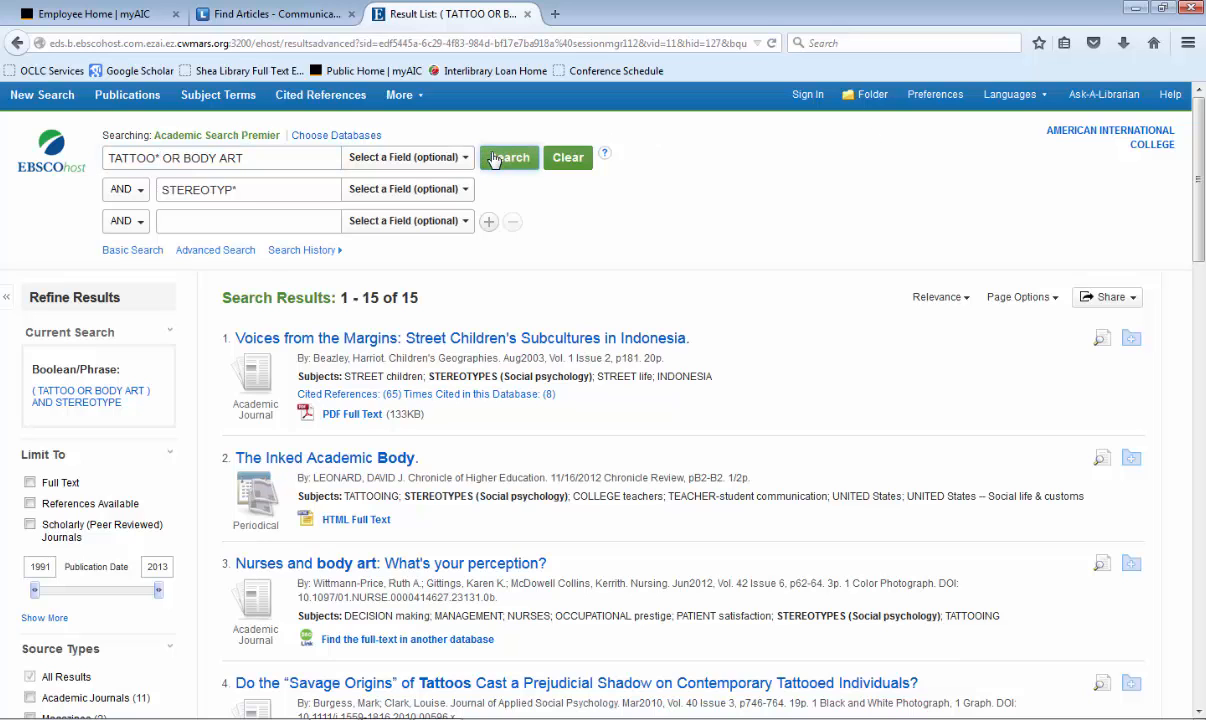
Step: Rerun the search with truncated TATTOO* OR BODY ART AND STEREOTYP*
{"action": "left_click", "coordinate": [508, 156]}
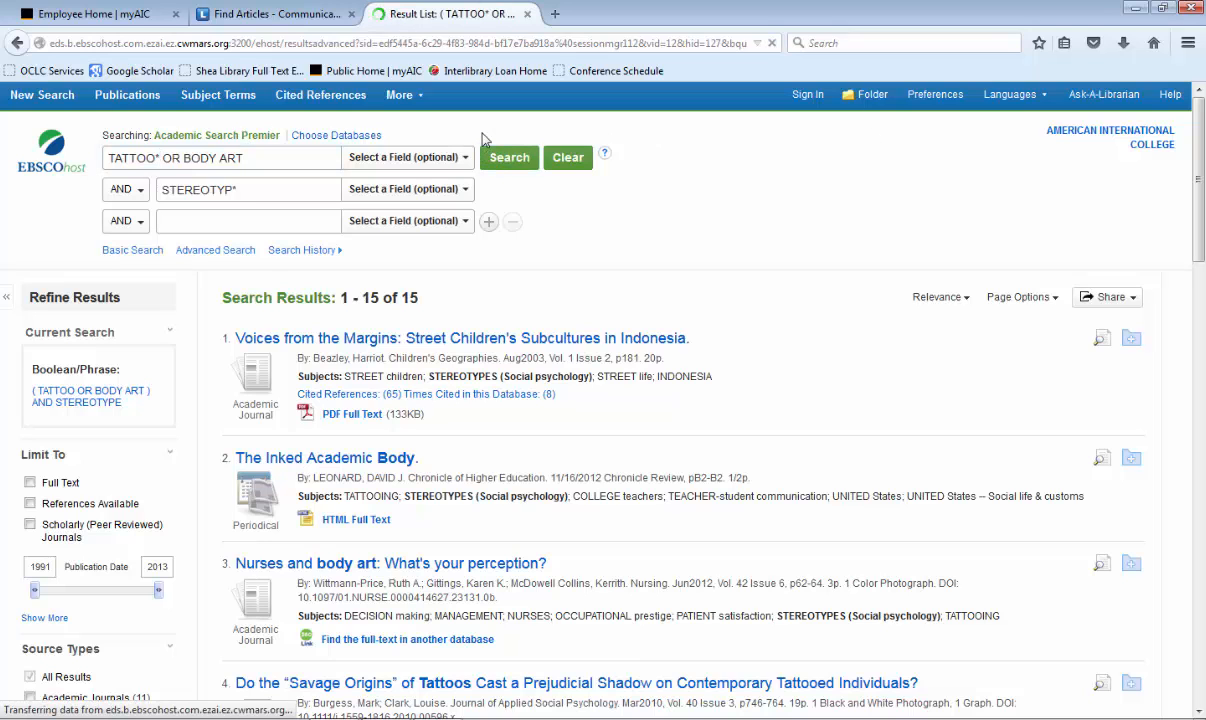